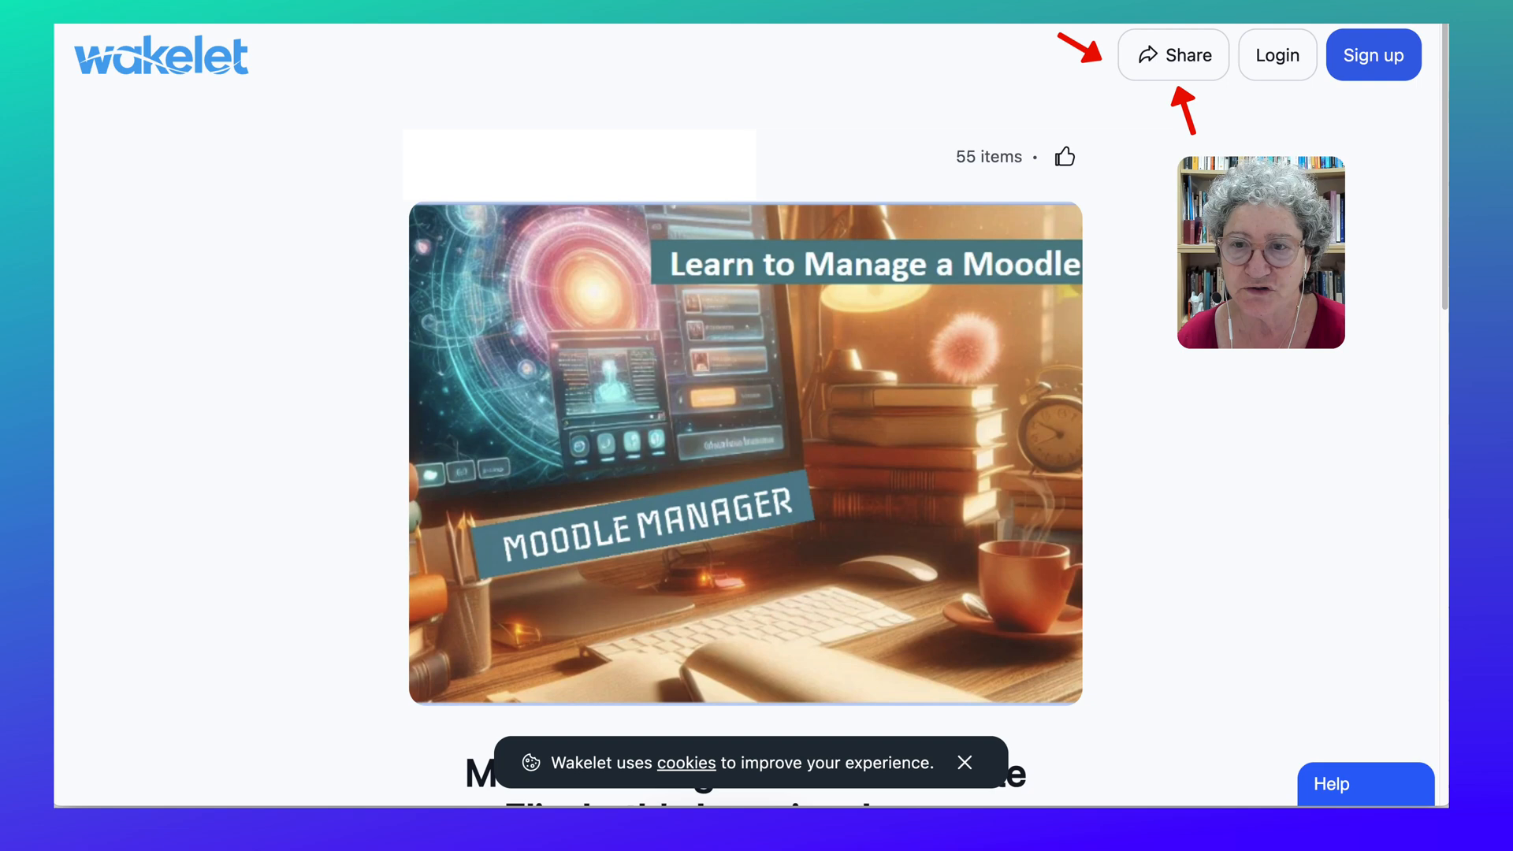
Step: Start sharing the Moodle Manager collection to reach its embed settings
{"action": "left_click", "coordinate": [1171, 53]}
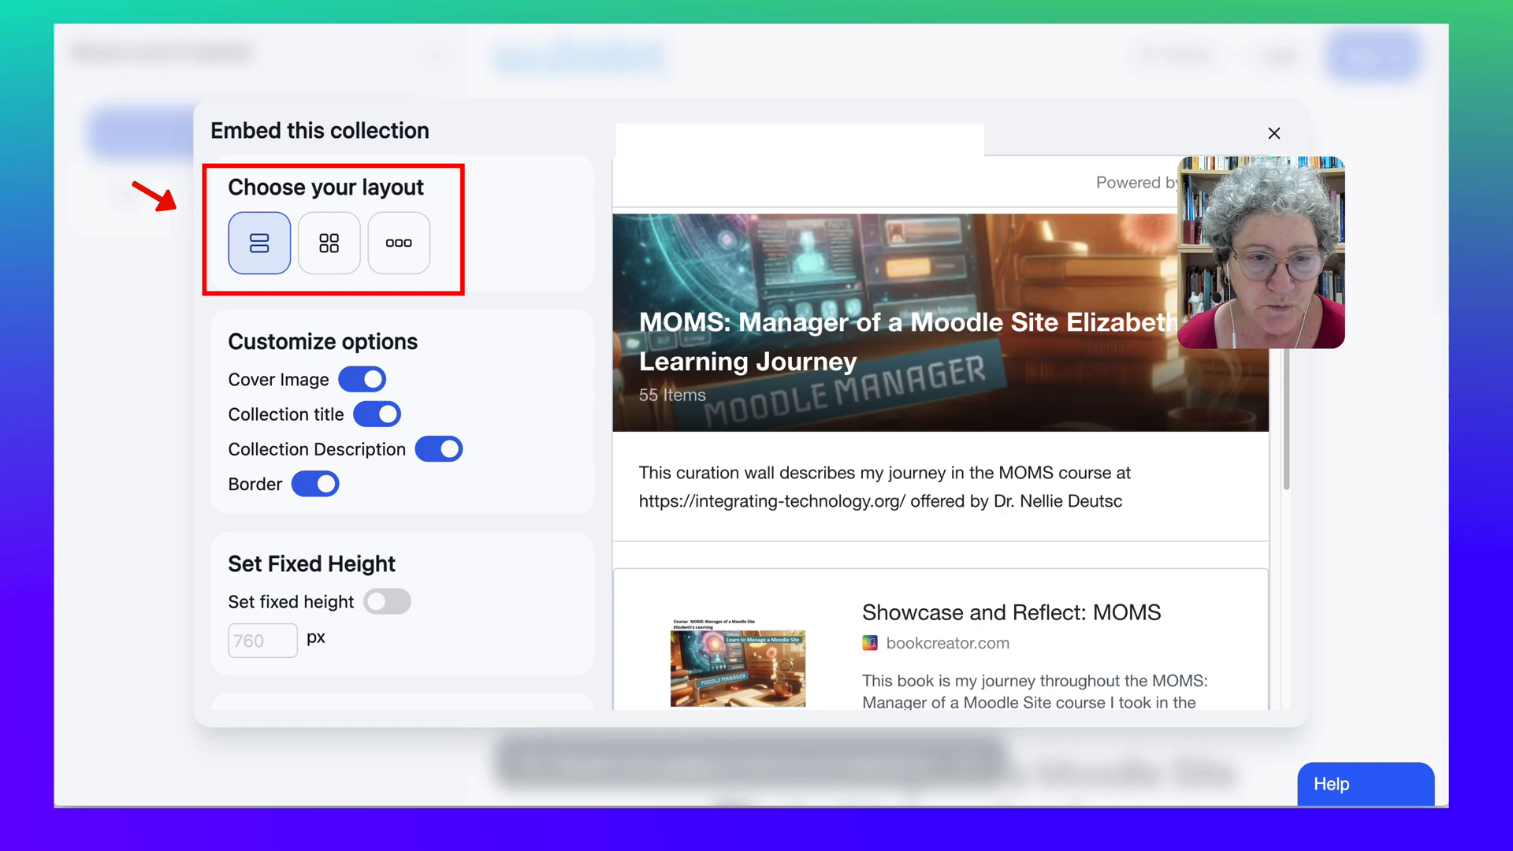
Step: Try the grid and carousel layouts, settling on the grid of item cards
{"action": "left_click", "coordinate": [328, 243]}
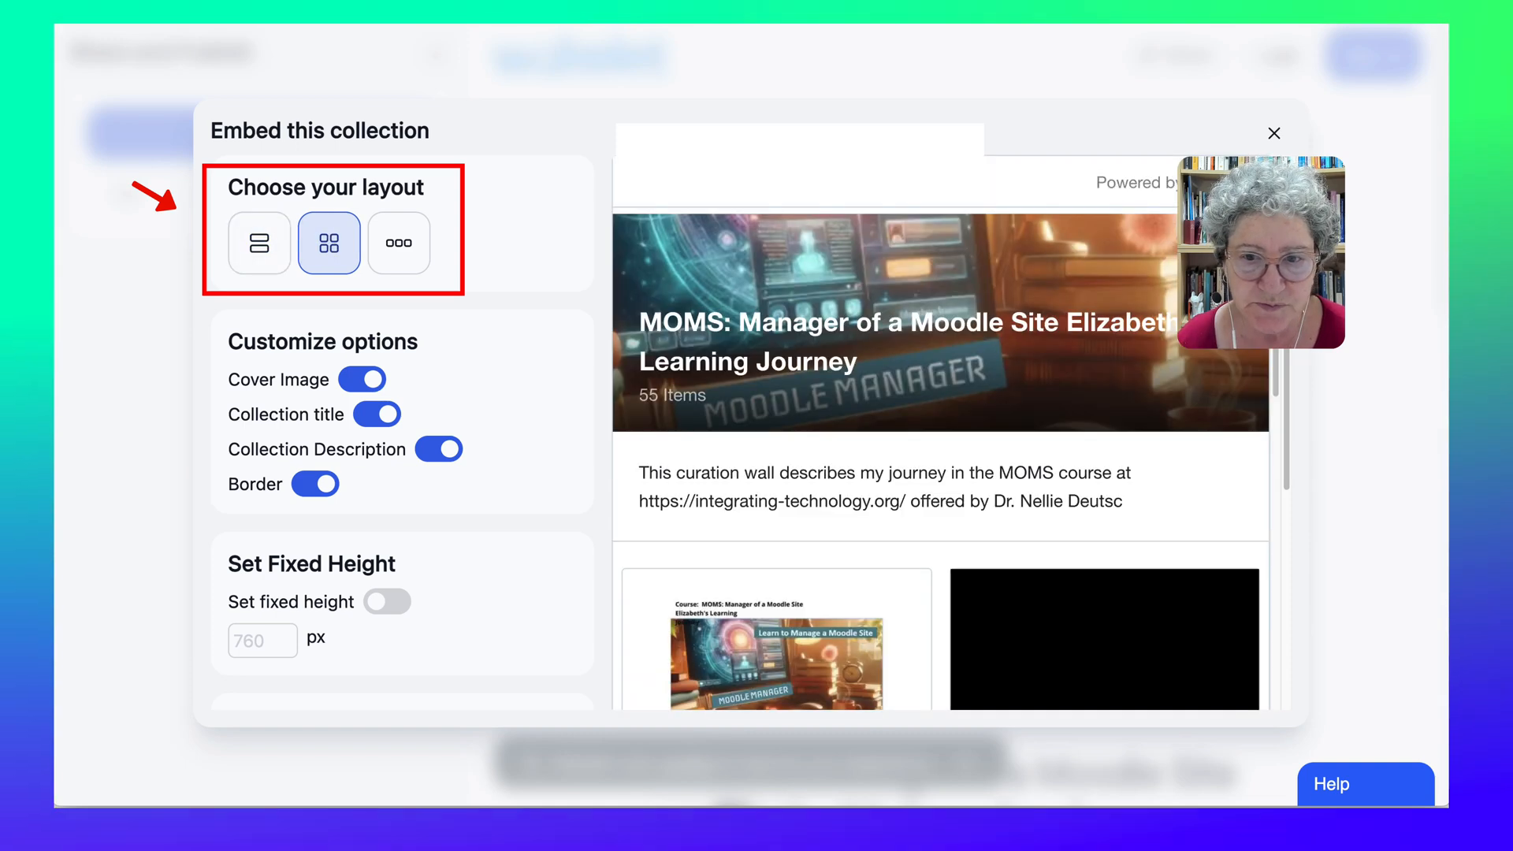
{"action": "left_click", "coordinate": [398, 243]}
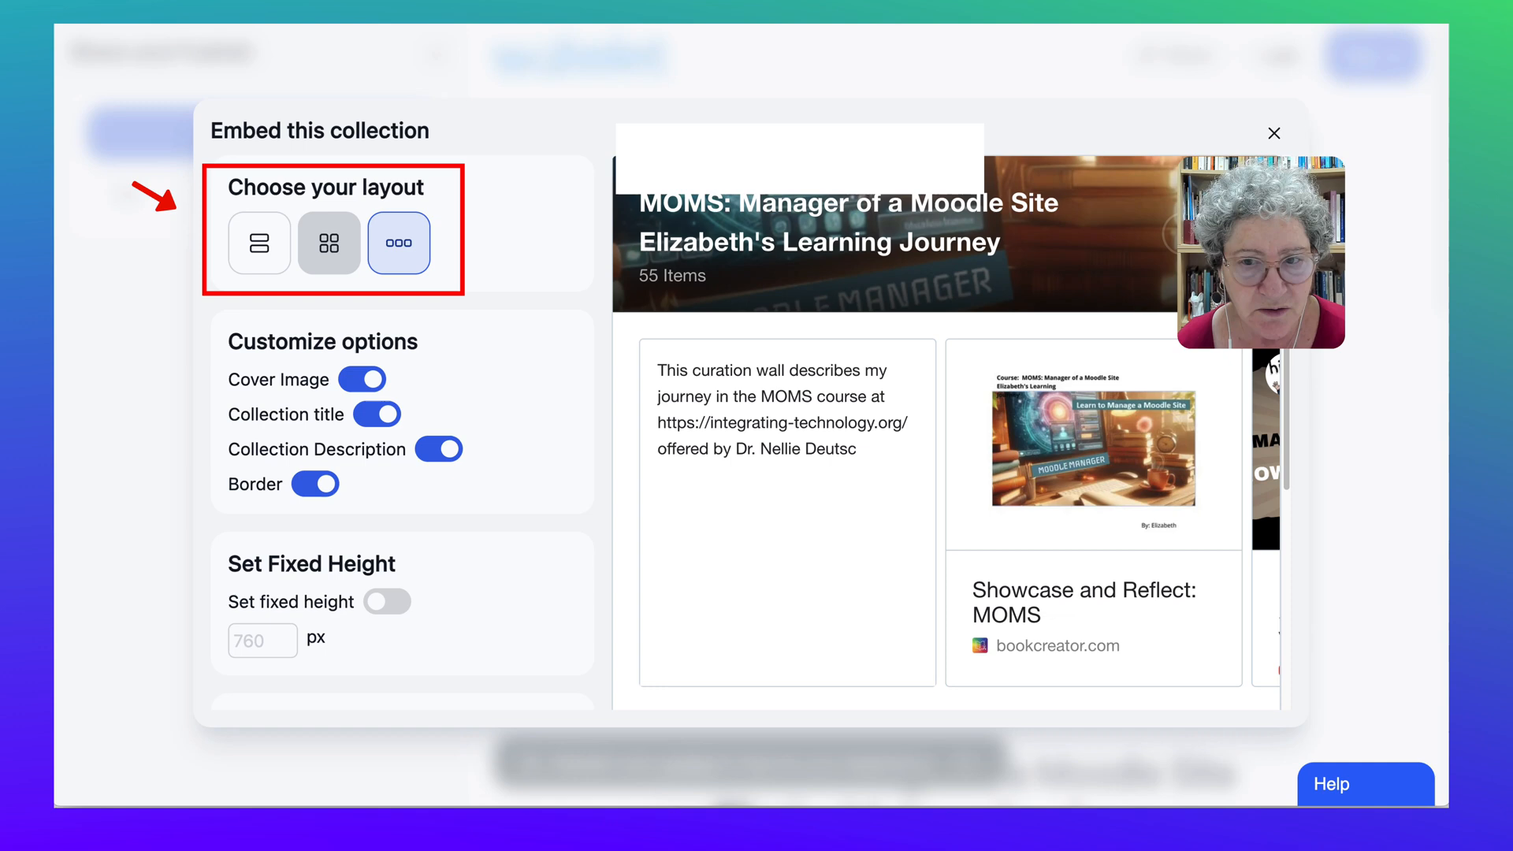
{"action": "left_click", "coordinate": [329, 243]}
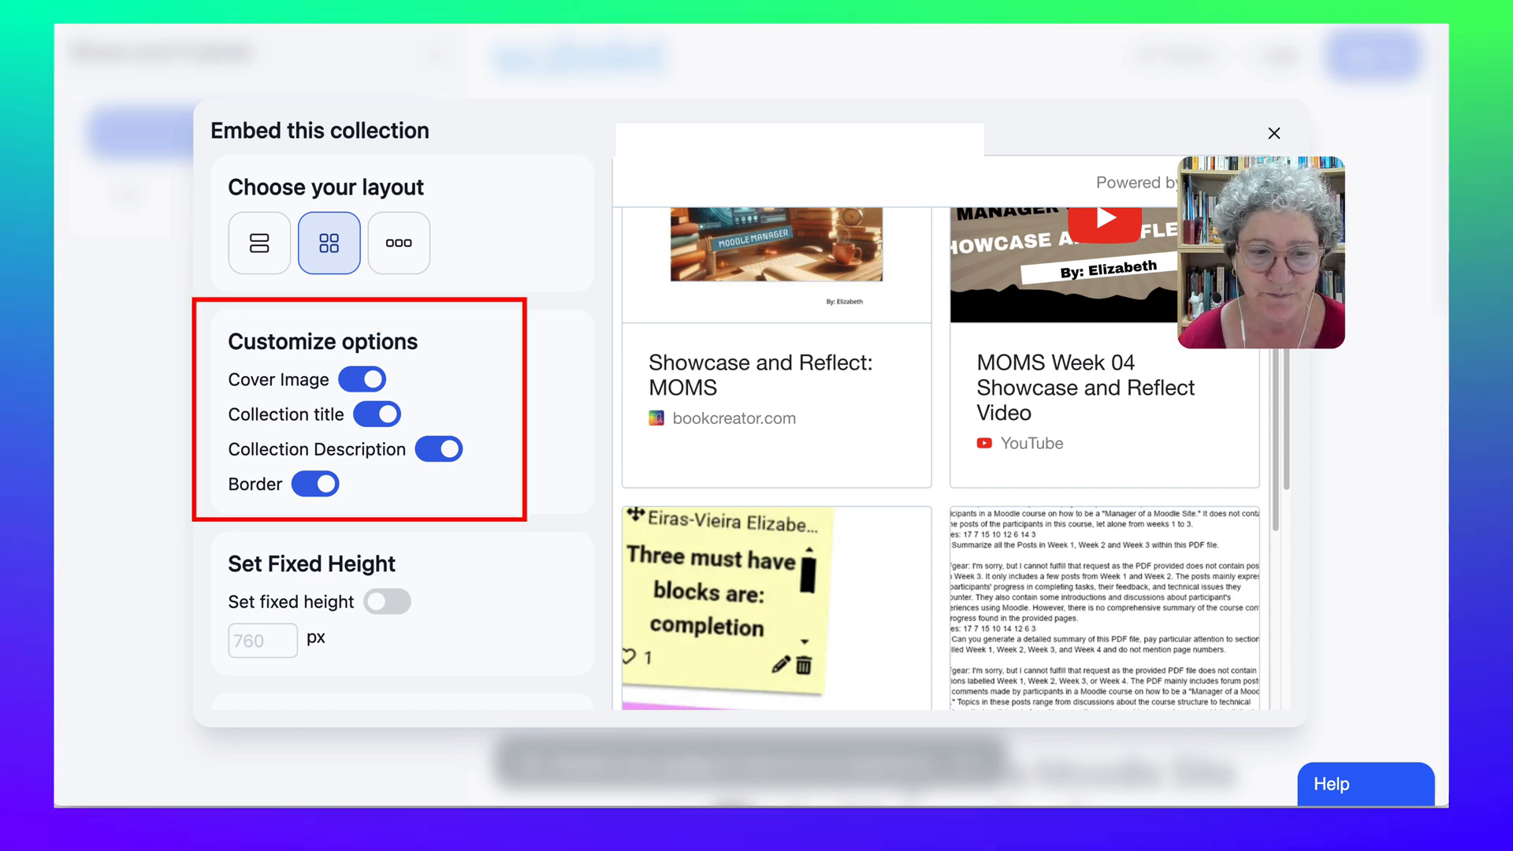
Step: Turn on Set fixed height for the embed, keeping the 760 px value
{"action": "scroll", "scroll_direction": "down", "scroll_amount": 3}
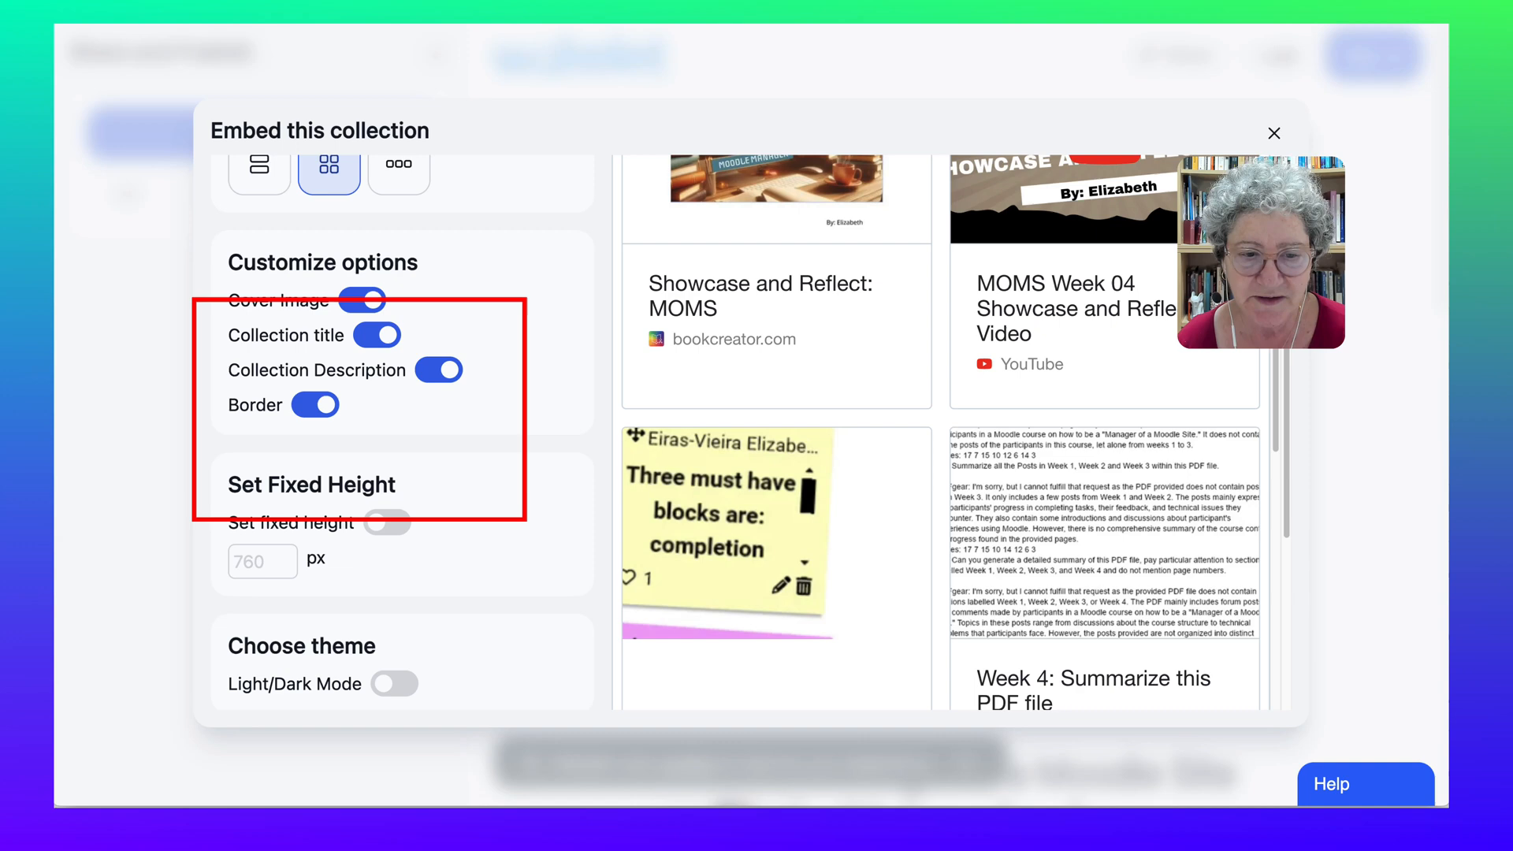
{"action": "left_click", "coordinate": [385, 522]}
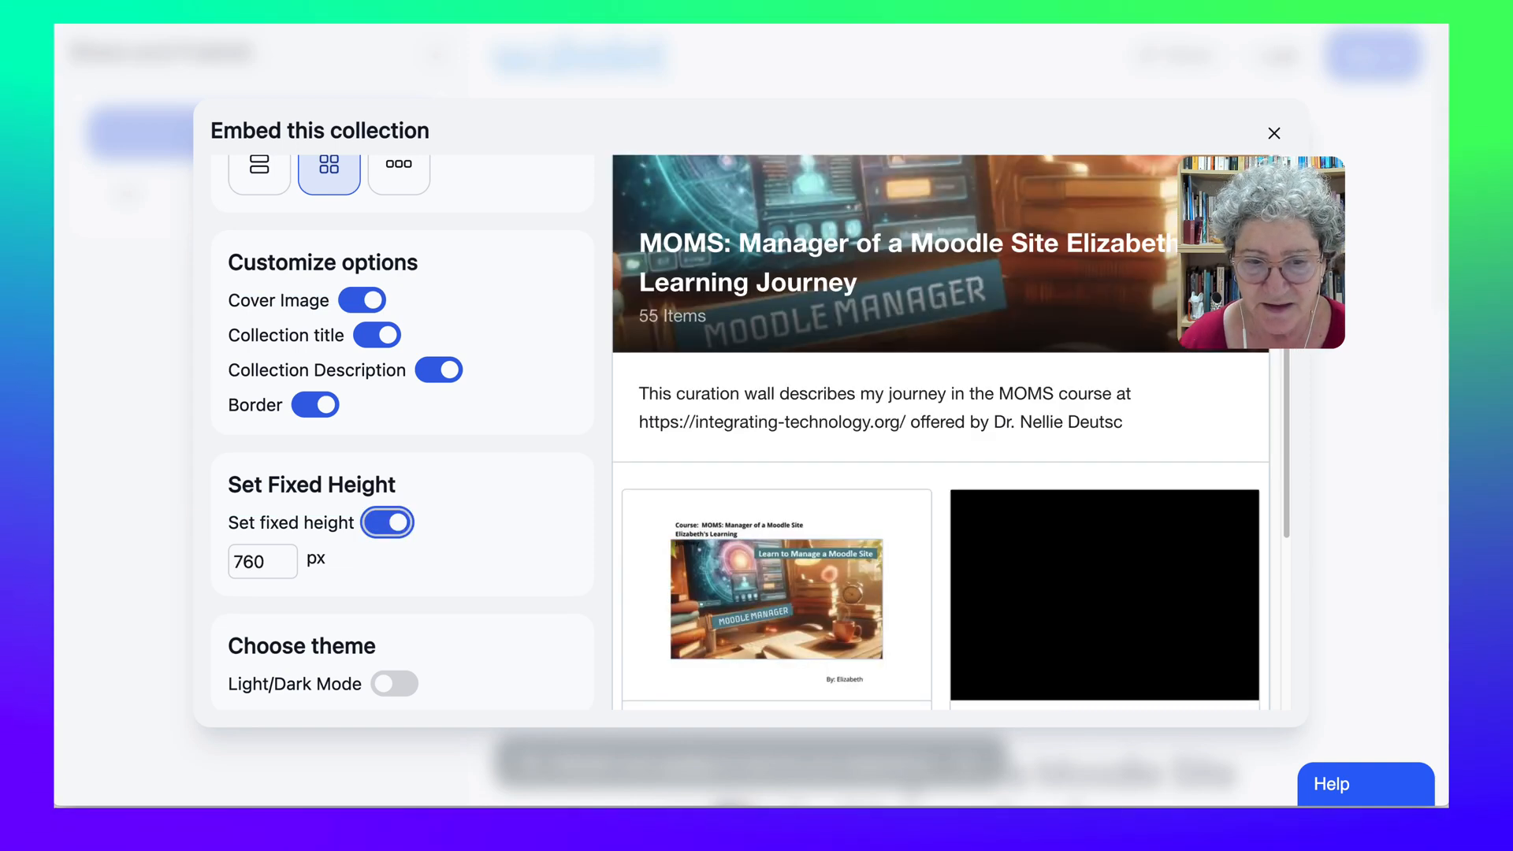